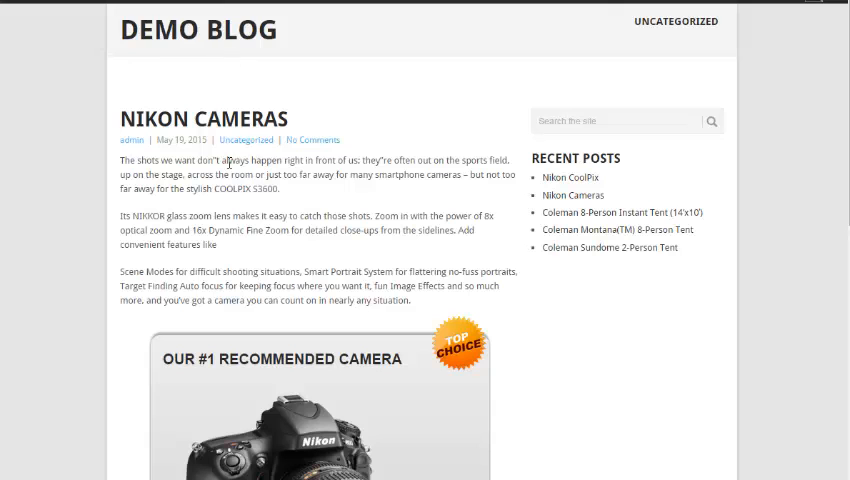
pyautogui.moveTo(648, 132)
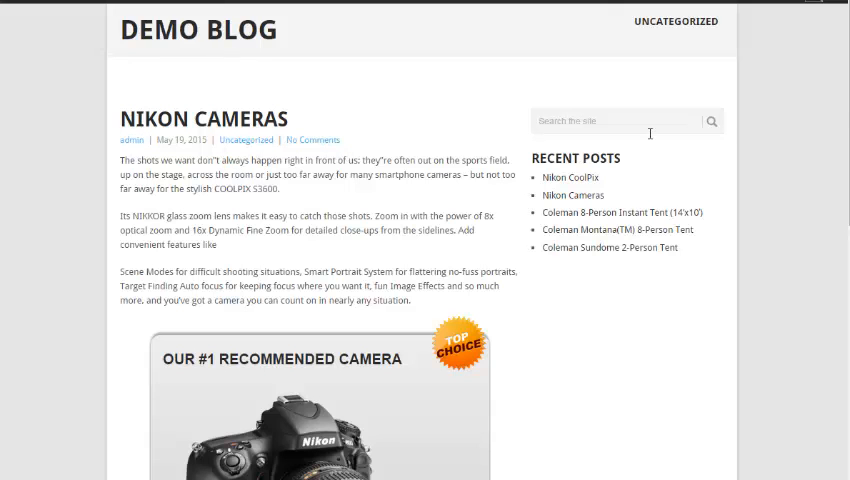
# Scroll down the Nikon Cameras post to its recommended-camera affiliate box.
pyautogui.scroll(-3)
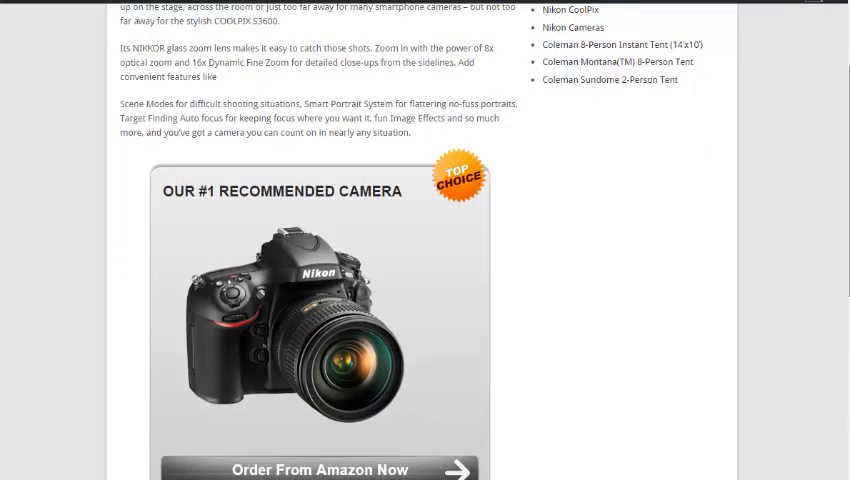
pyautogui.scroll(-3)
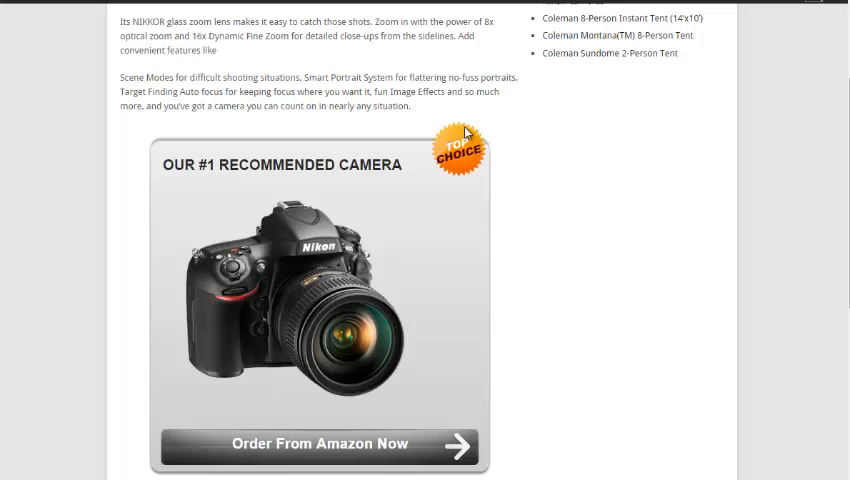
pyautogui.moveTo(384, 448)
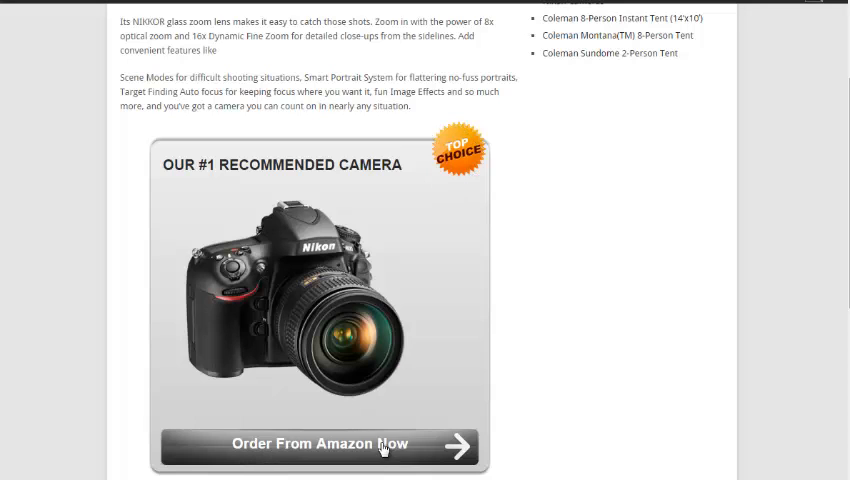
pyautogui.moveTo(396, 448)
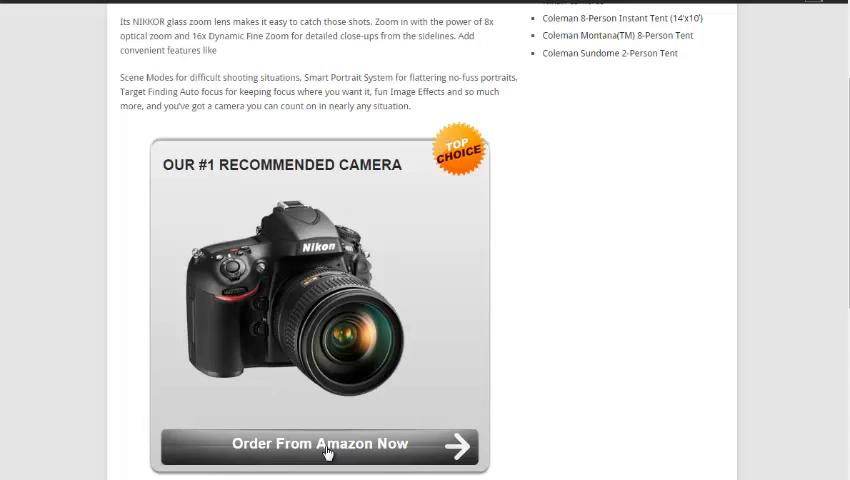
pyautogui.moveTo(456, 312)
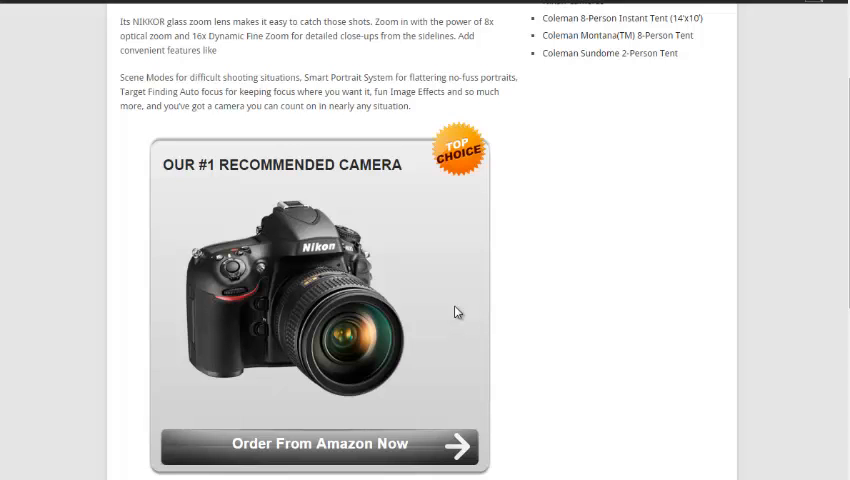
pyautogui.moveTo(448, 8)
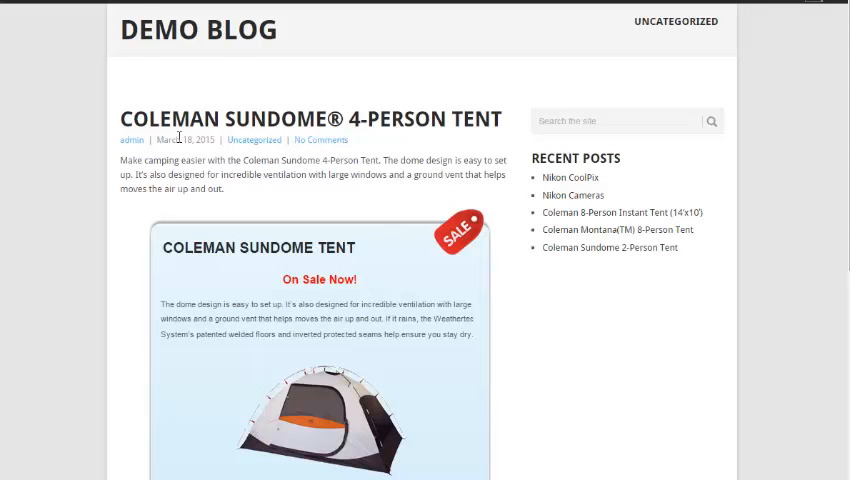
pyautogui.scroll(-3)
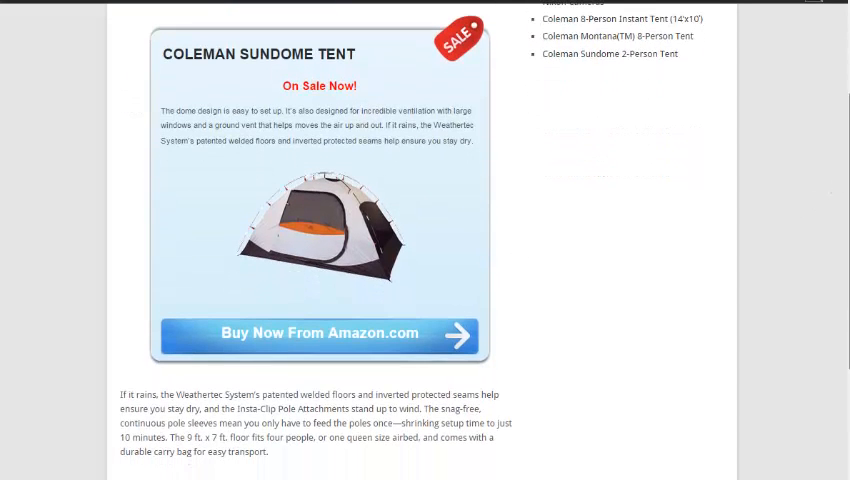
pyautogui.scroll(-3)
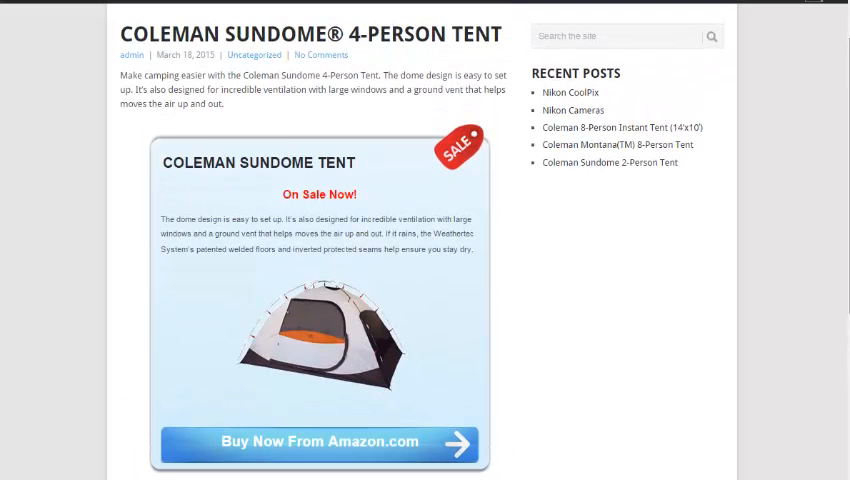
pyautogui.moveTo(392, 314)
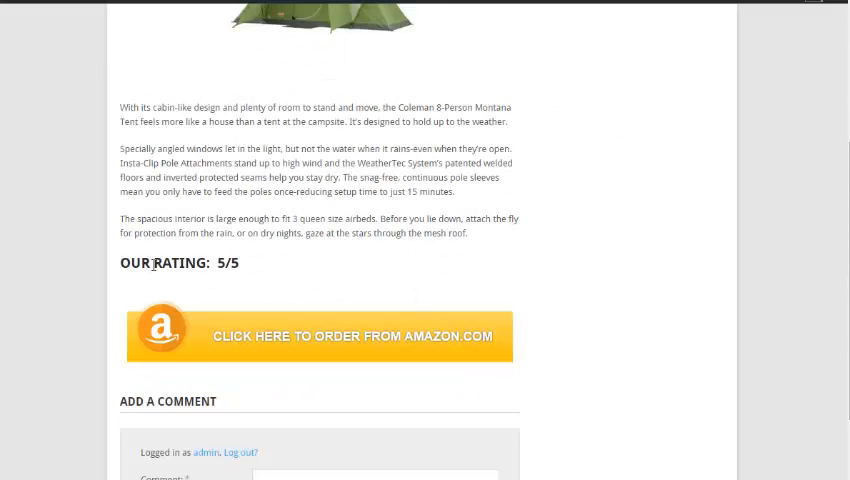
pyautogui.moveTo(220, 338)
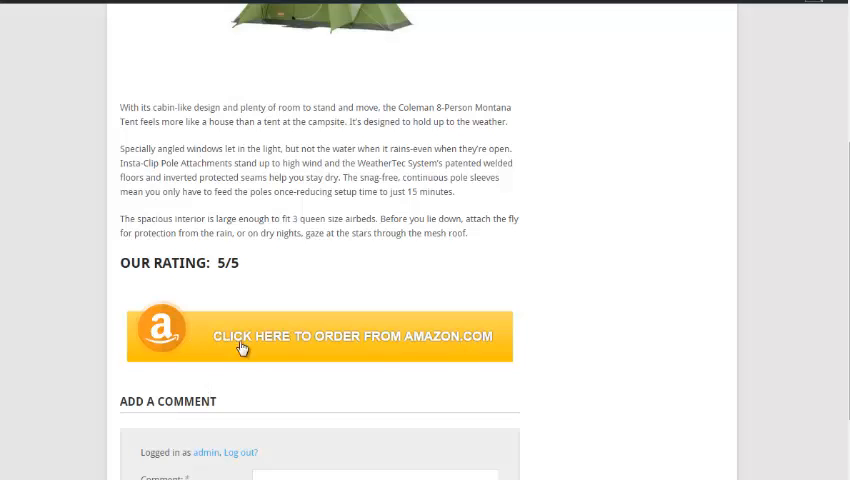
pyautogui.moveTo(256, 348)
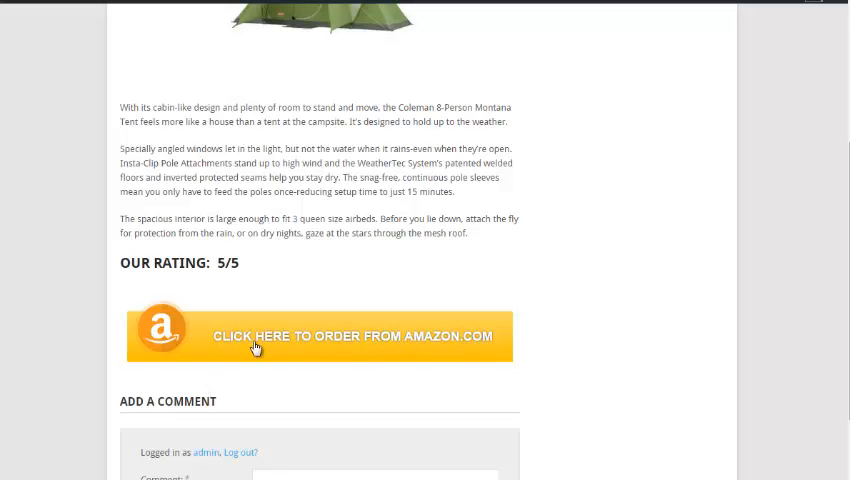
pyautogui.moveTo(176, 348)
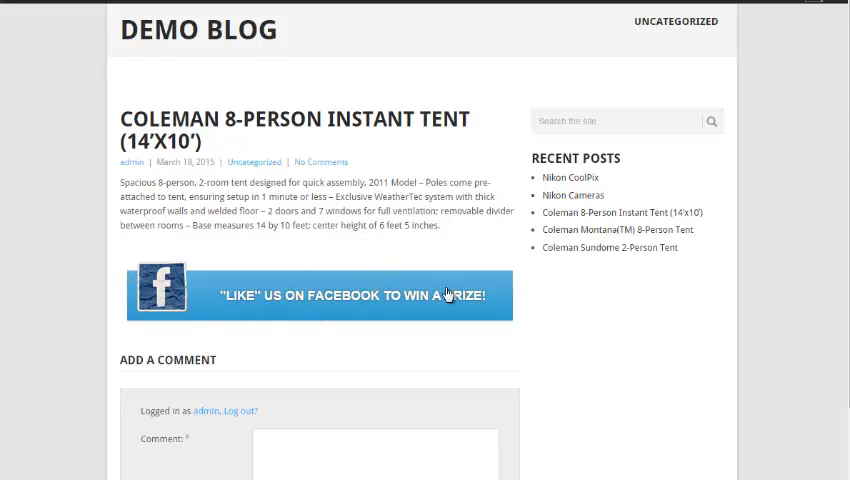
pyautogui.moveTo(398, 284)
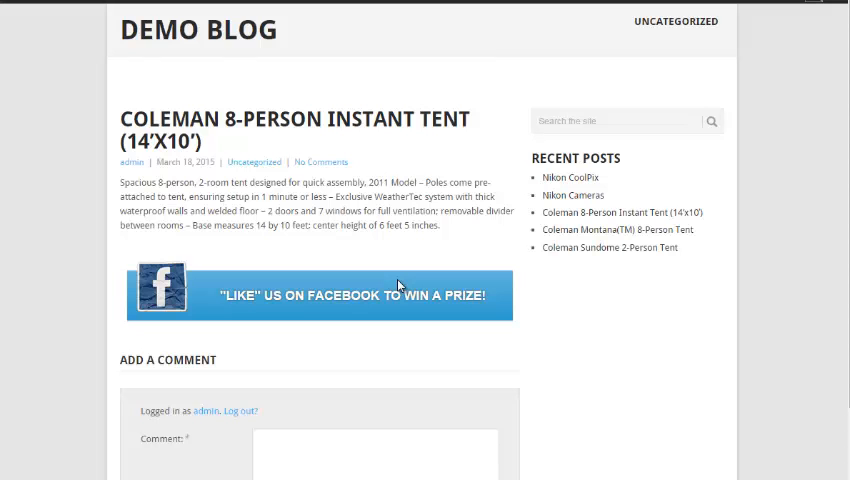
pyautogui.moveTo(400, 288)
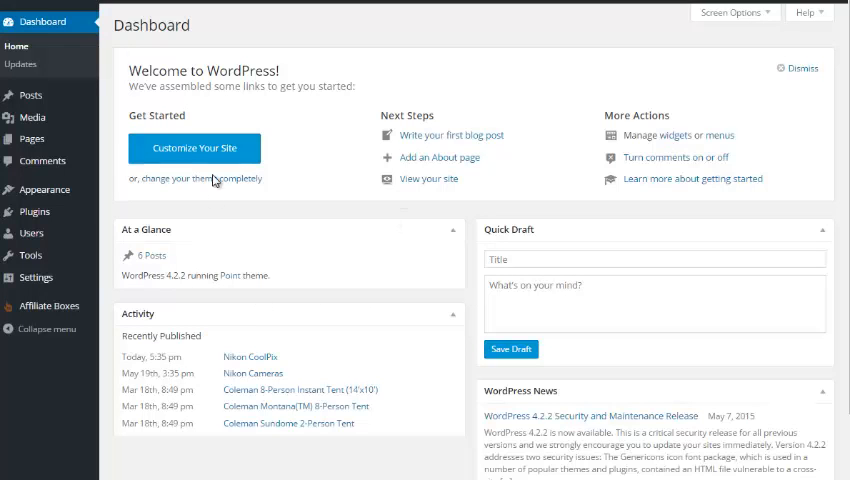
pyautogui.moveTo(12, 344)
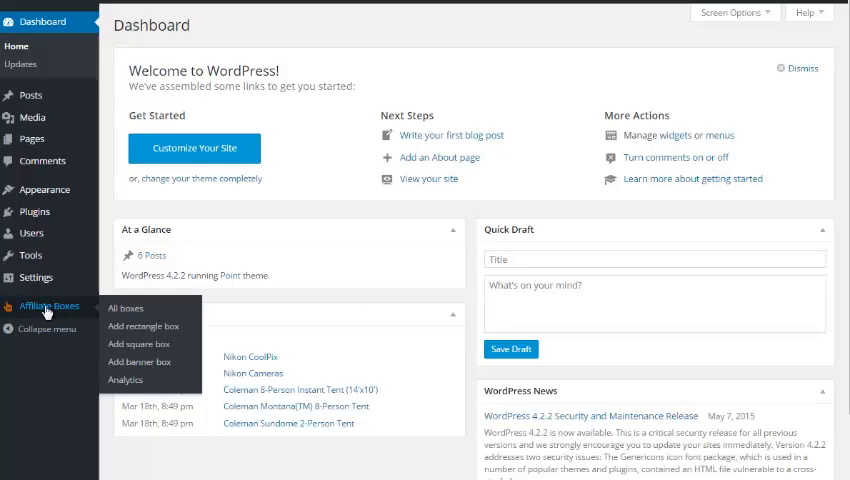
# Show the All boxes listing with rectangle, square and banner boxes and their shortcodes.
pyautogui.click(124, 308)
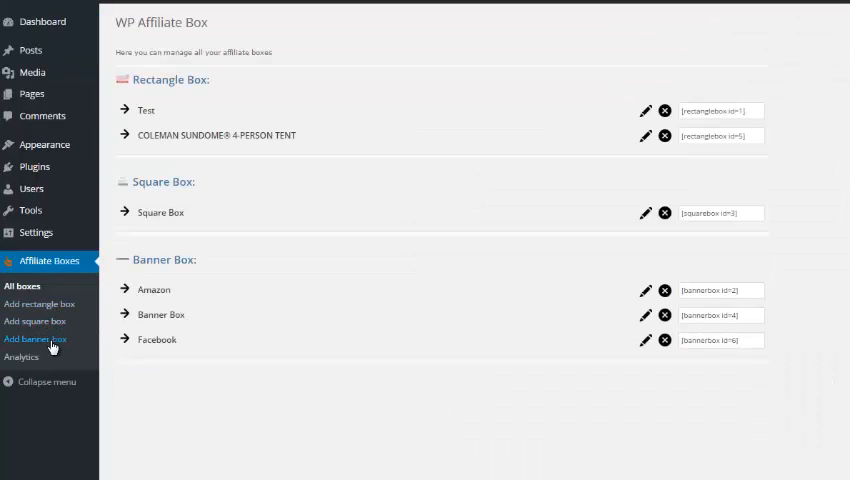
pyautogui.moveTo(56, 316)
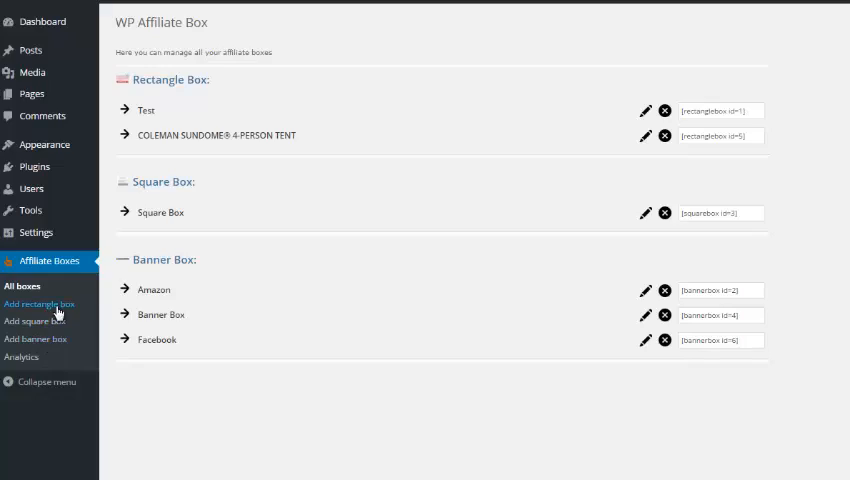
# Start a new rectangle box named Demo with headline My Favorite Recommendation!
pyautogui.click(40, 304)
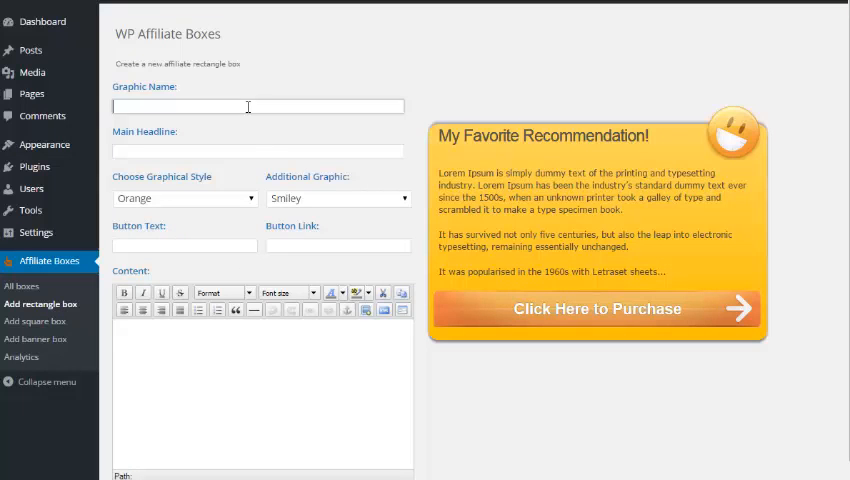
pyautogui.write('M')
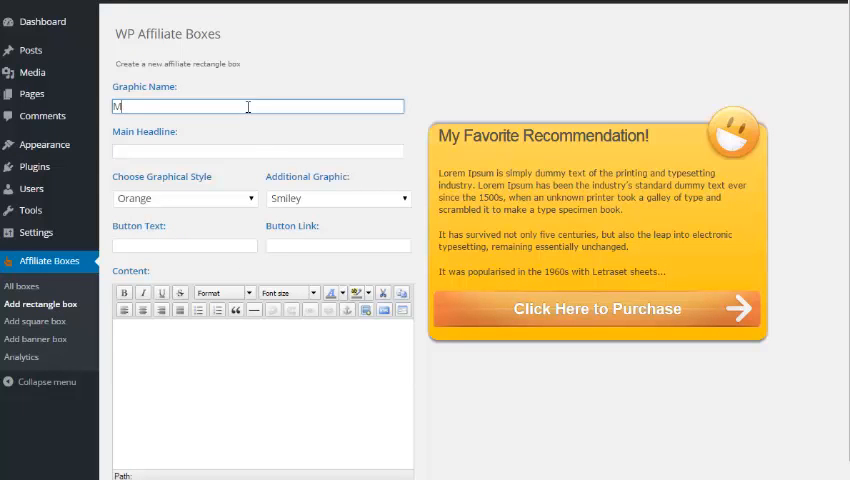
pyautogui.write('Demo')
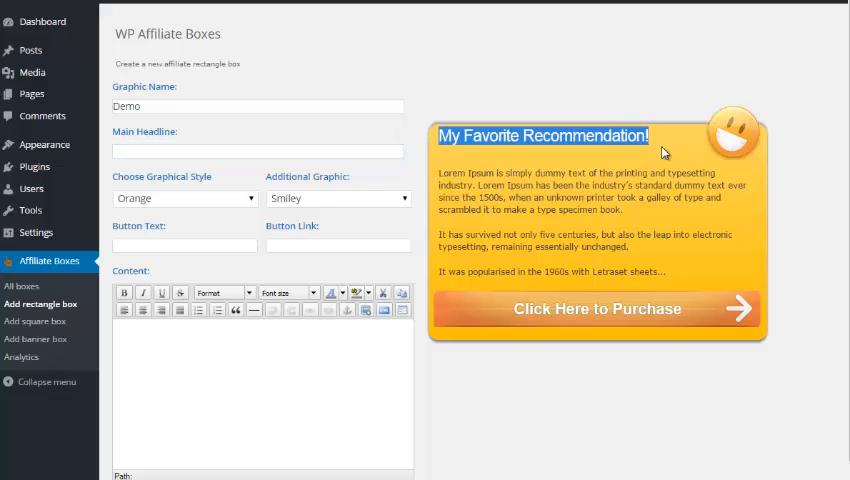
pyautogui.write('My Favorite Recommendation!')
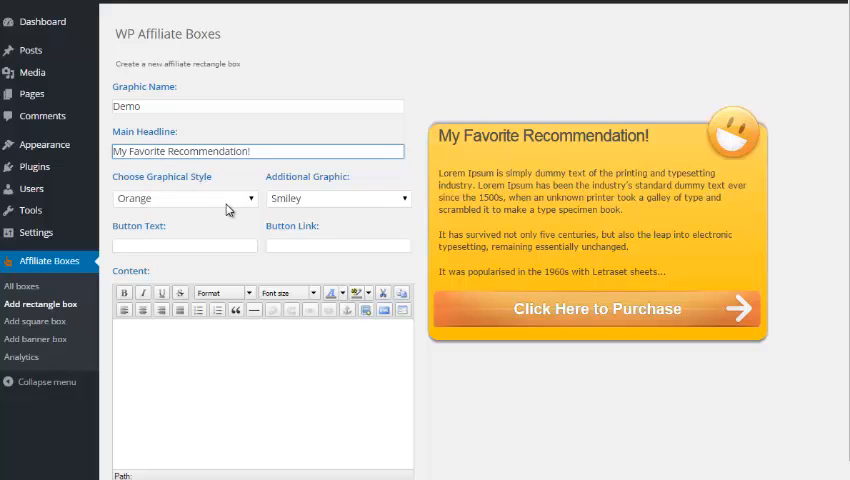
# Set the box's graphical style to Grey and additional graphic to TopChoice.
pyautogui.click(184, 196)
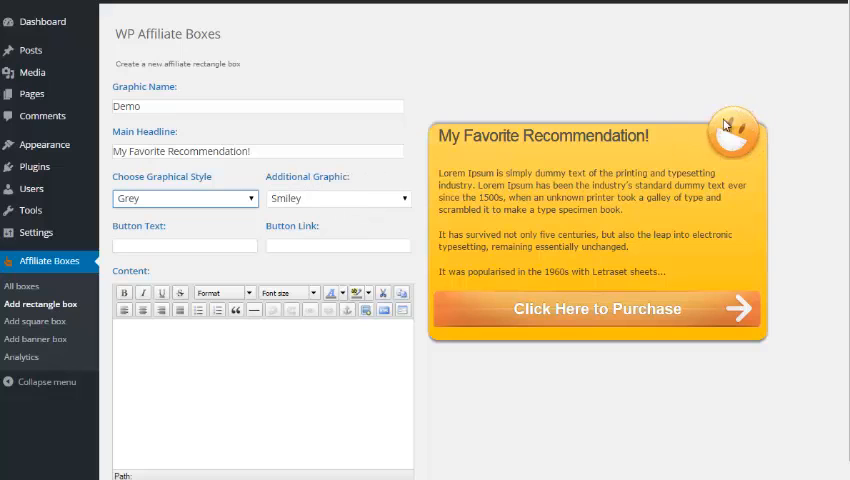
pyautogui.click(336, 198)
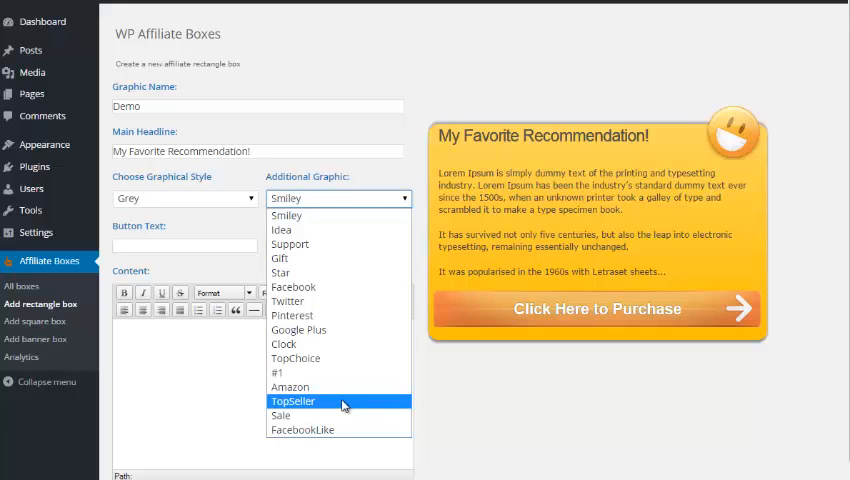
pyautogui.moveTo(296, 358)
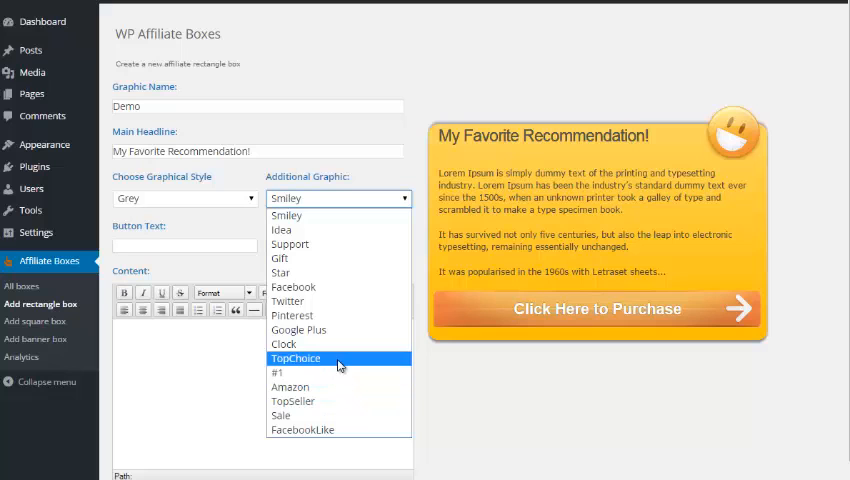
pyautogui.click(296, 358)
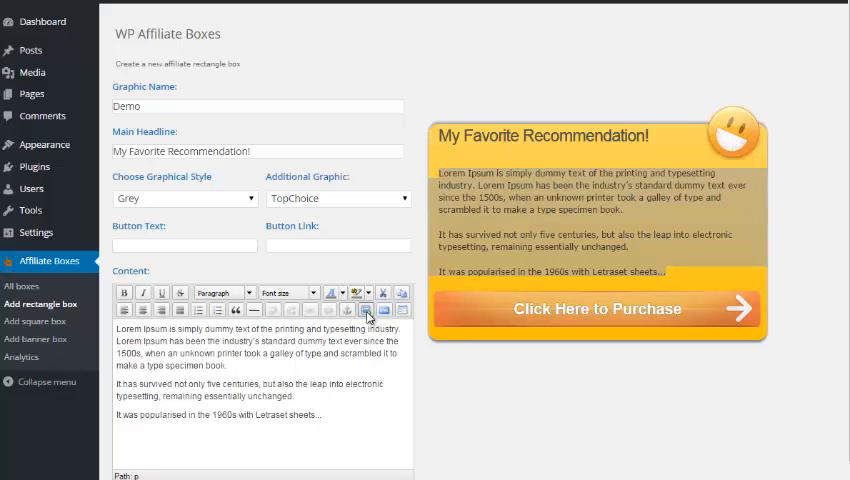
# Insert the tent image into the Demo box content without an image description.
pyautogui.click(368, 308)
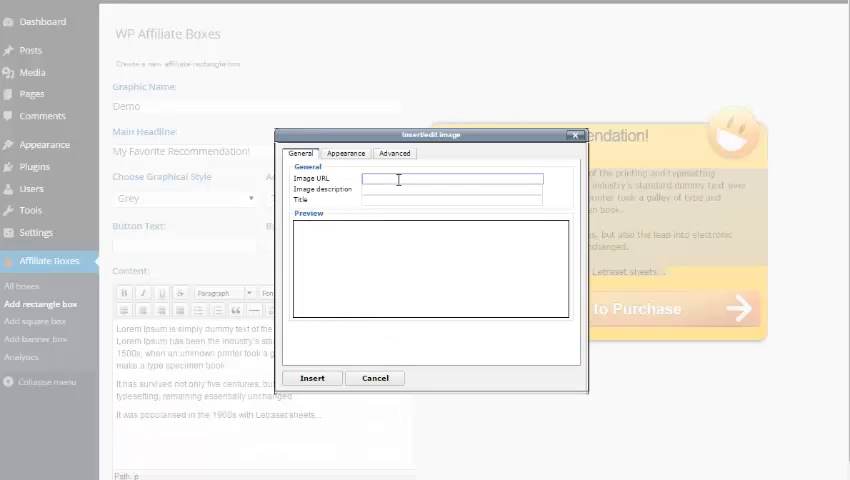
pyautogui.click(312, 378)
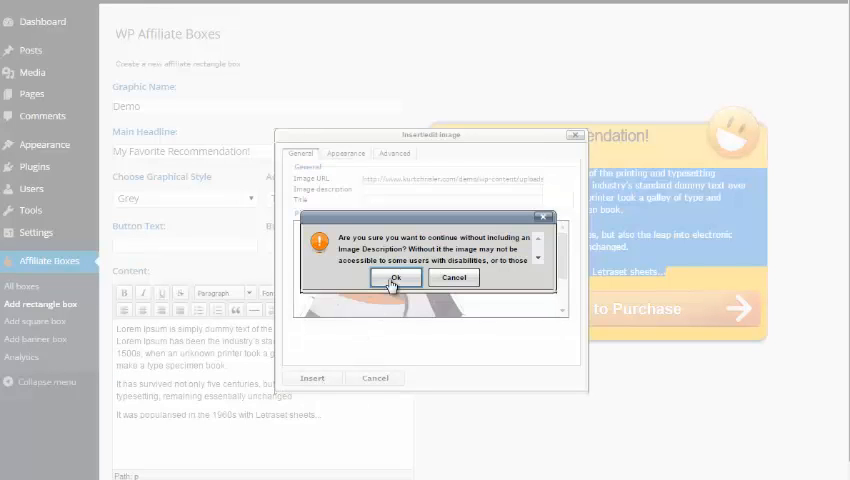
pyautogui.click(396, 278)
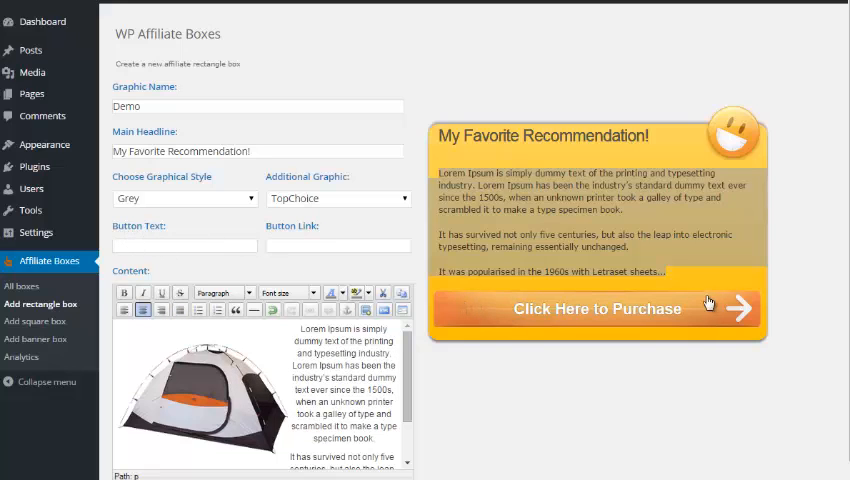
# Enter button text Click Here To Purchase and an http: button link for the Demo box.
pyautogui.click(184, 244)
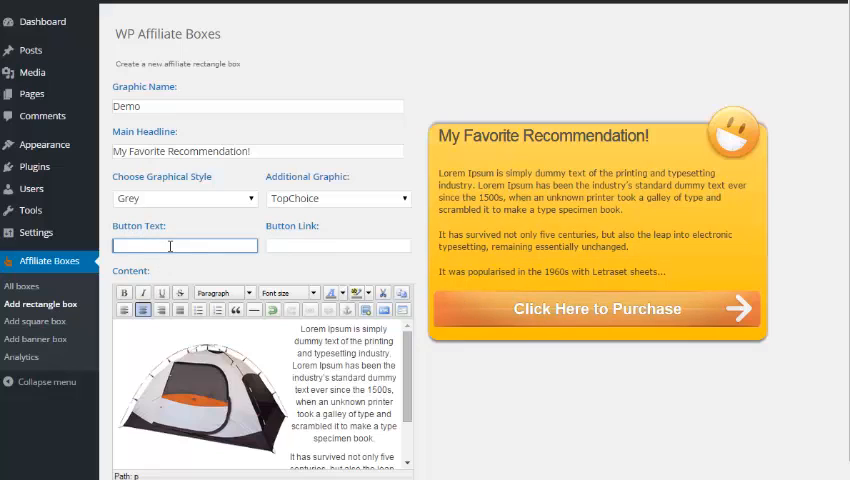
pyautogui.write('Click Here To Purchase')
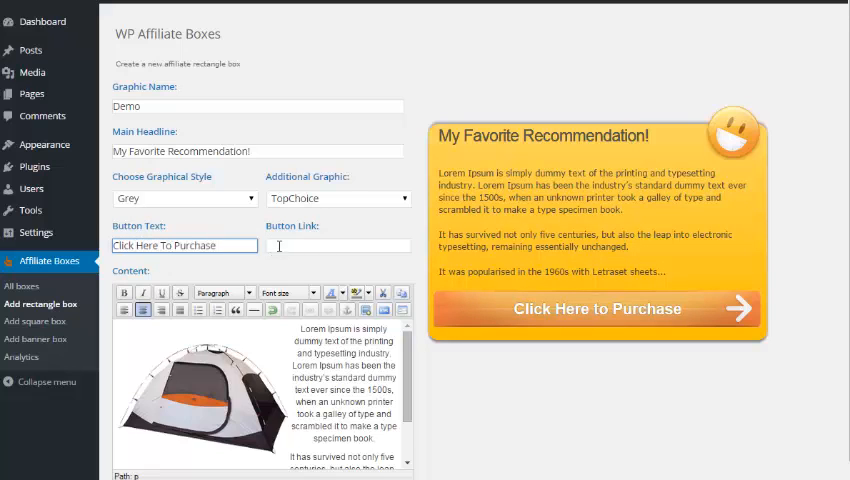
pyautogui.click(338, 244)
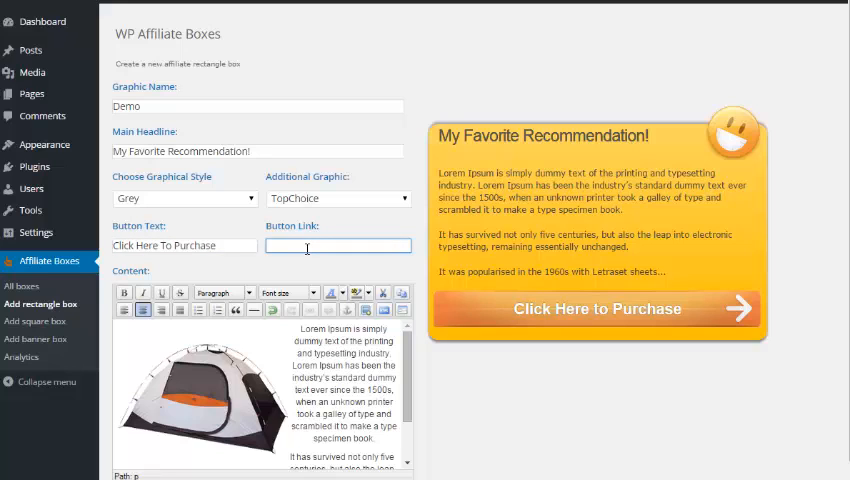
pyautogui.write('http:')
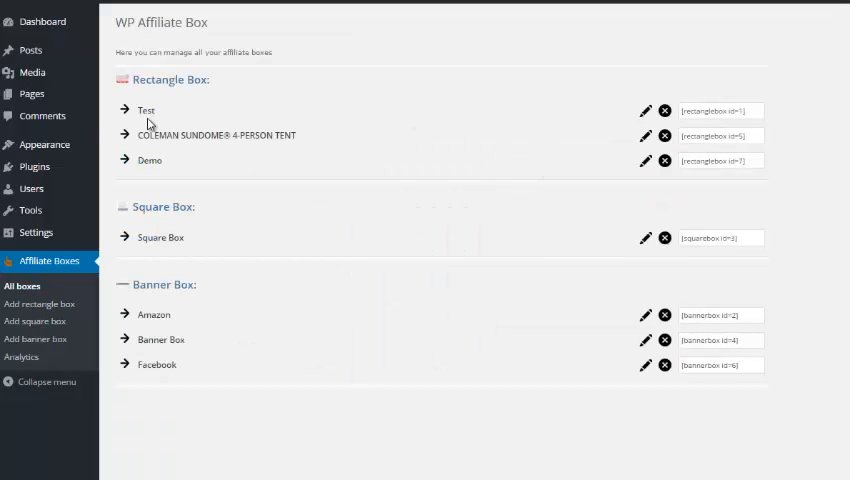
# Select a box's shortcode in All Boxes for copying into the Nikon CoolPix post.
pyautogui.doubleClick(144, 108)
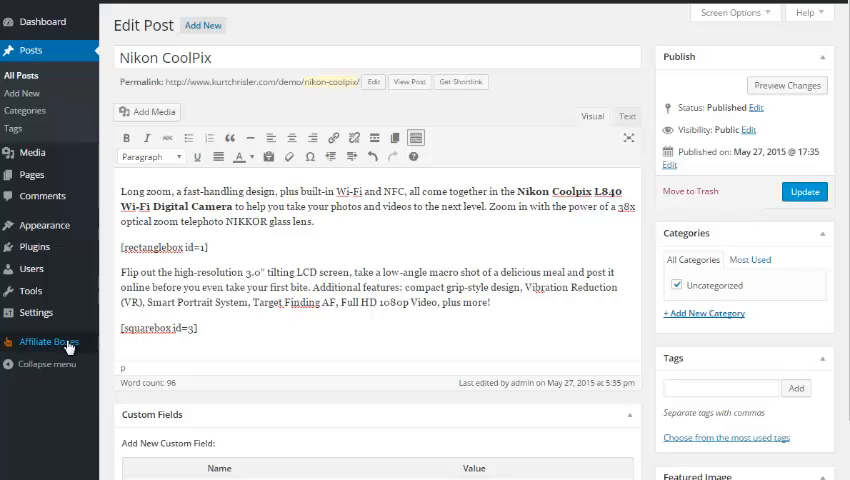
# Show the Analytics page with impressions, clicks and conversion rates per box.
pyautogui.click(48, 342)
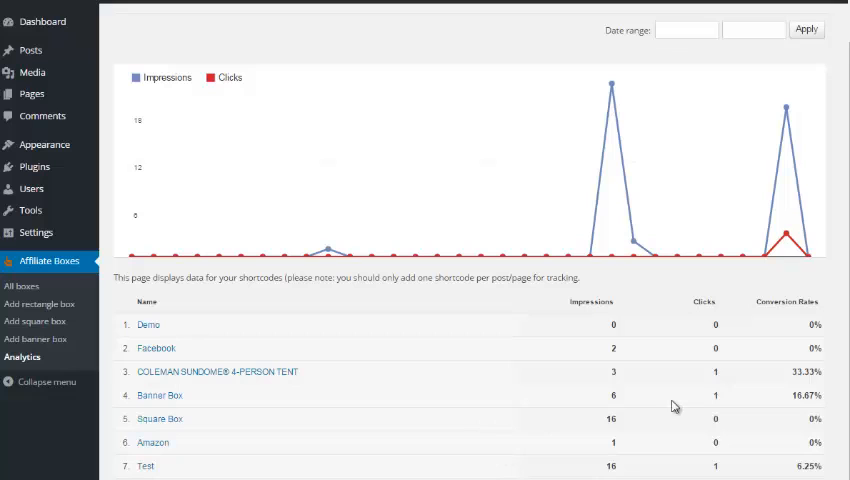
# Highlight the Conversion Rate column, then go via Add square box to the new banner box form.
pyautogui.doubleClick(590, 300)
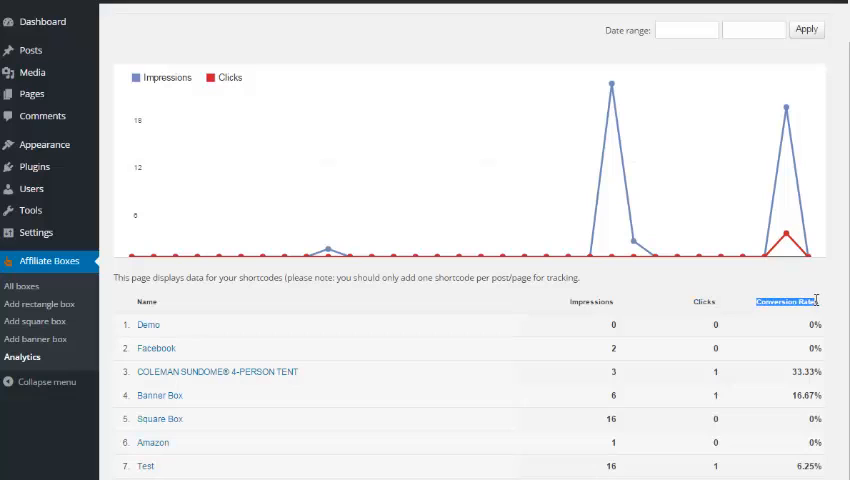
pyautogui.moveTo(704, 452)
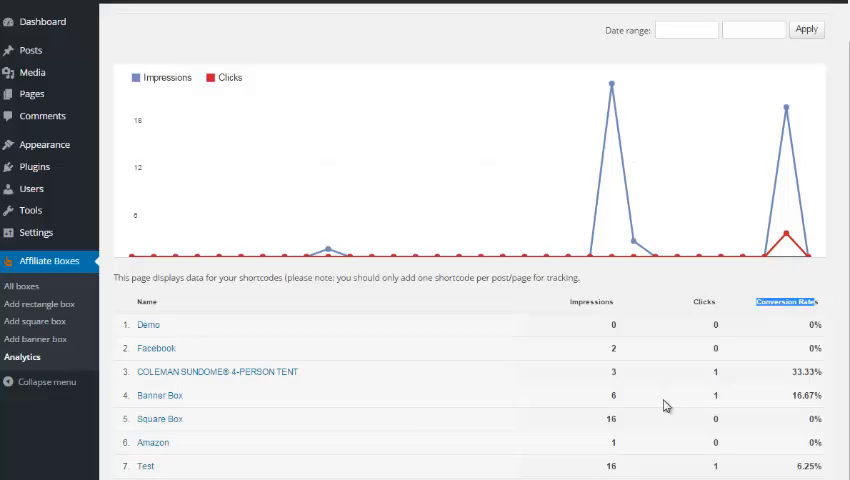
pyautogui.moveTo(368, 252)
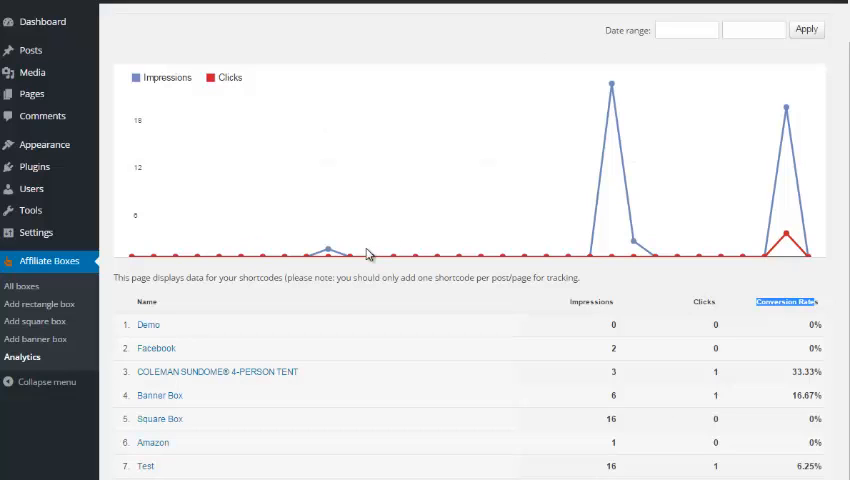
pyautogui.moveTo(34, 320)
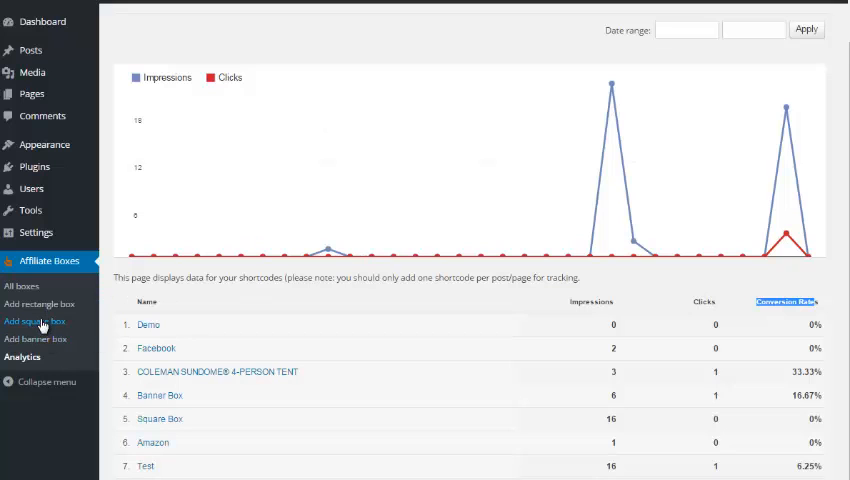
pyautogui.click(34, 320)
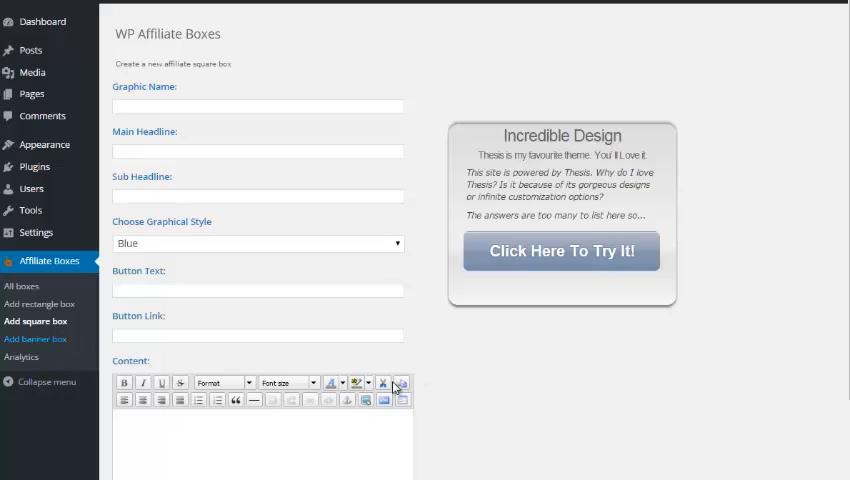
pyautogui.click(36, 338)
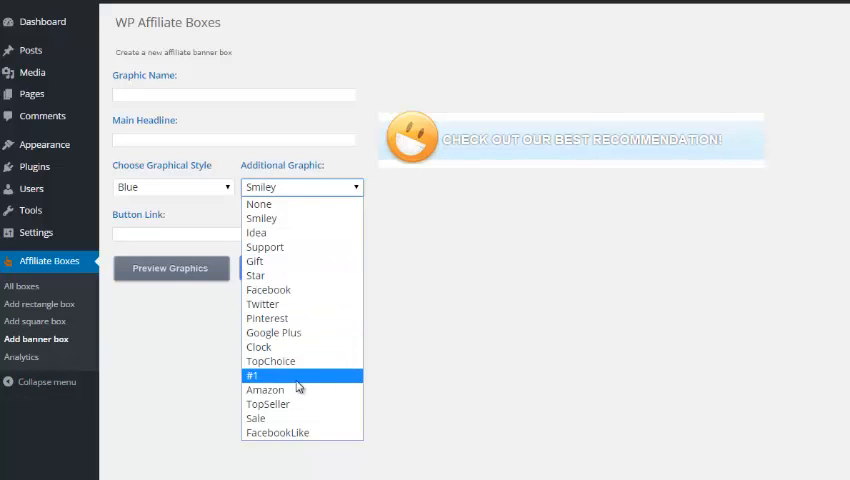
pyautogui.moveTo(266, 418)
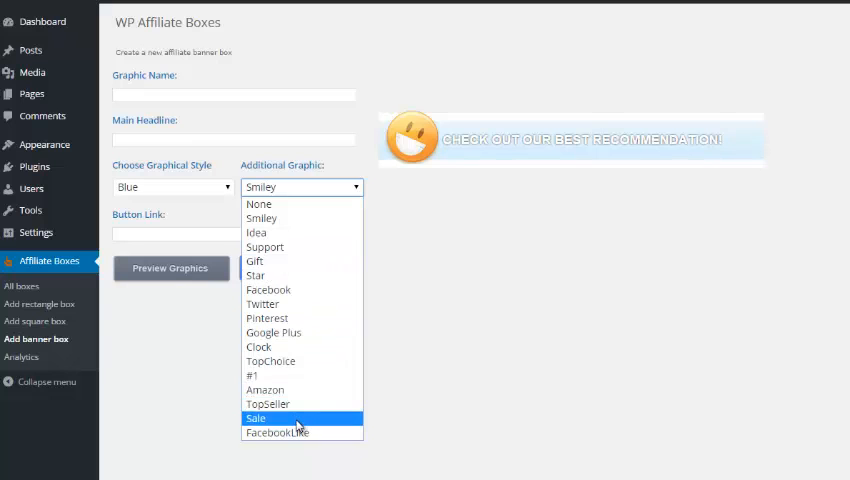
# Try the Sale, Star, Gift, Google Plus and Twitter graphics on the banner box.
pyautogui.click(256, 418)
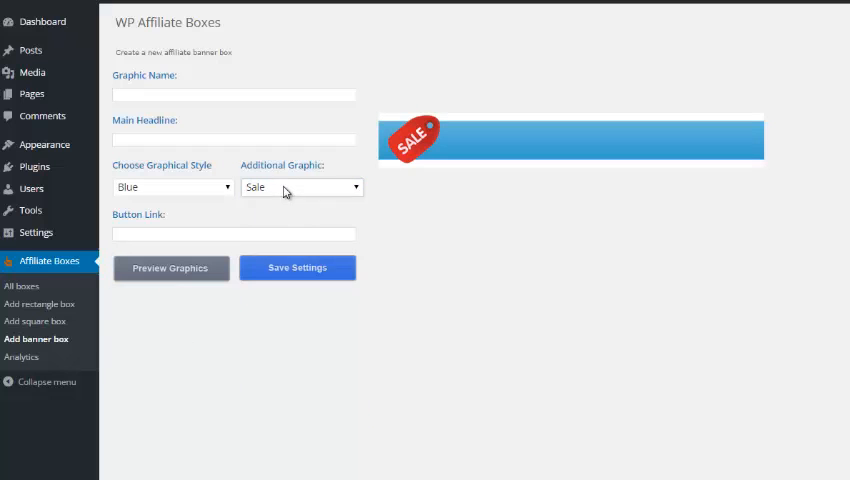
pyautogui.click(300, 188)
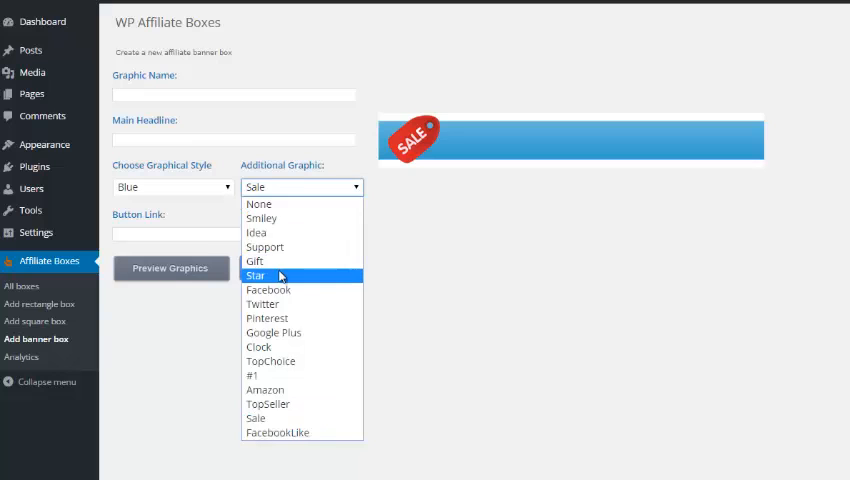
pyautogui.click(256, 276)
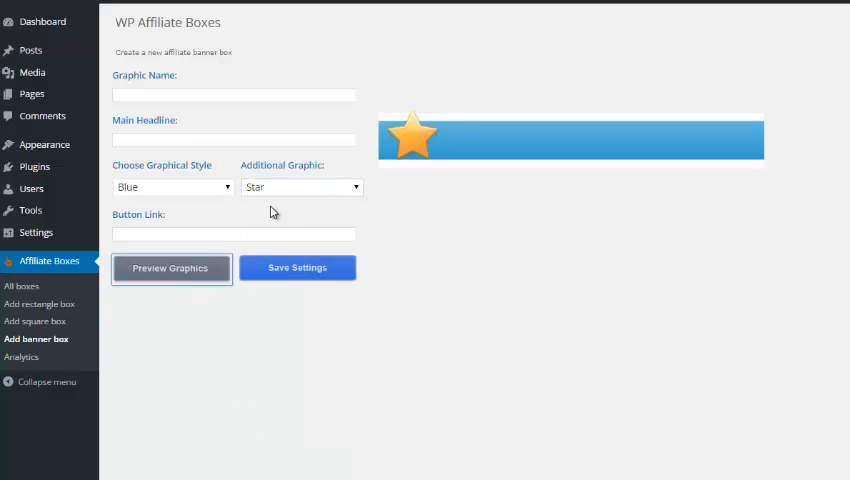
pyautogui.click(300, 186)
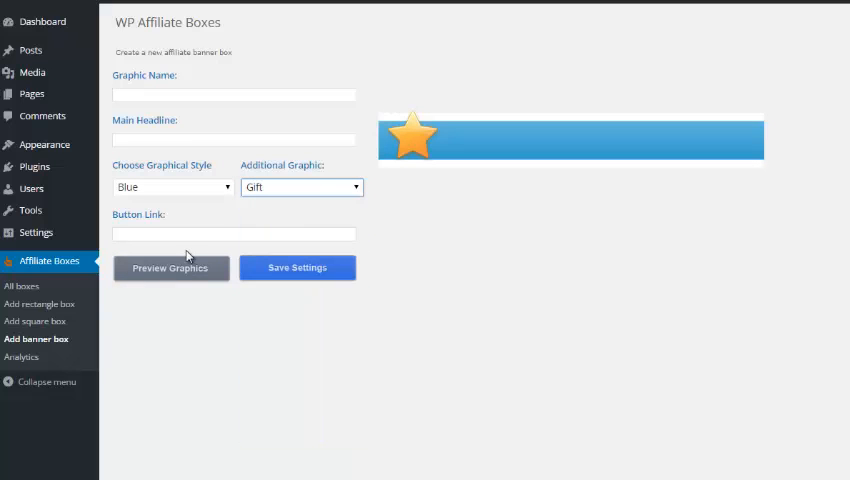
pyautogui.click(300, 188)
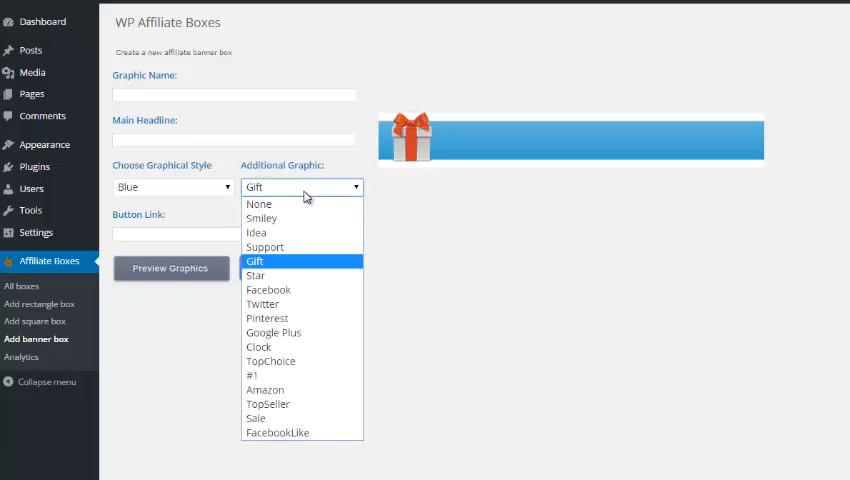
pyautogui.click(272, 332)
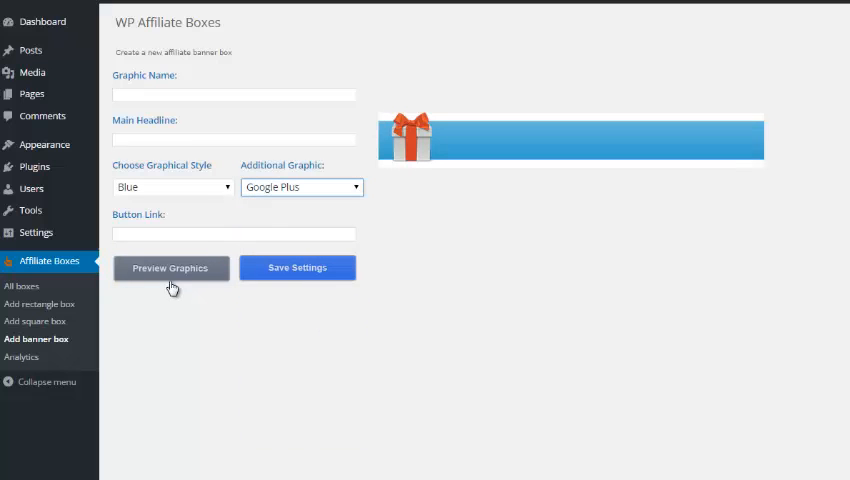
pyautogui.click(300, 188)
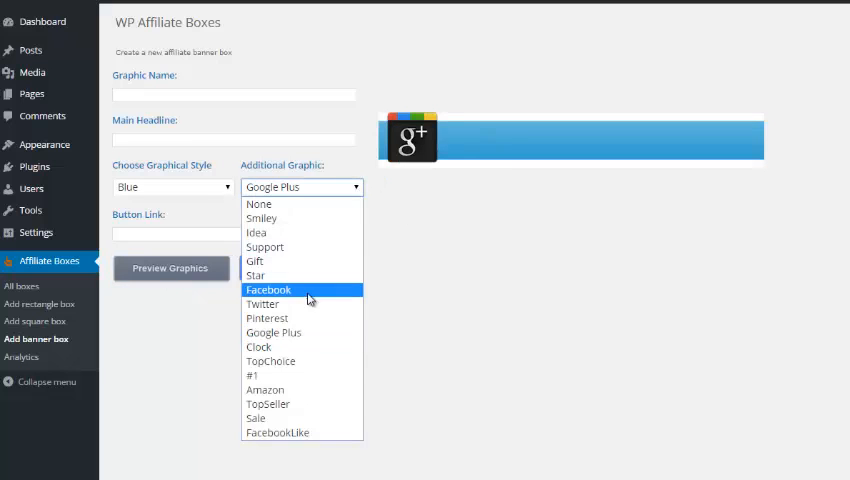
pyautogui.click(262, 304)
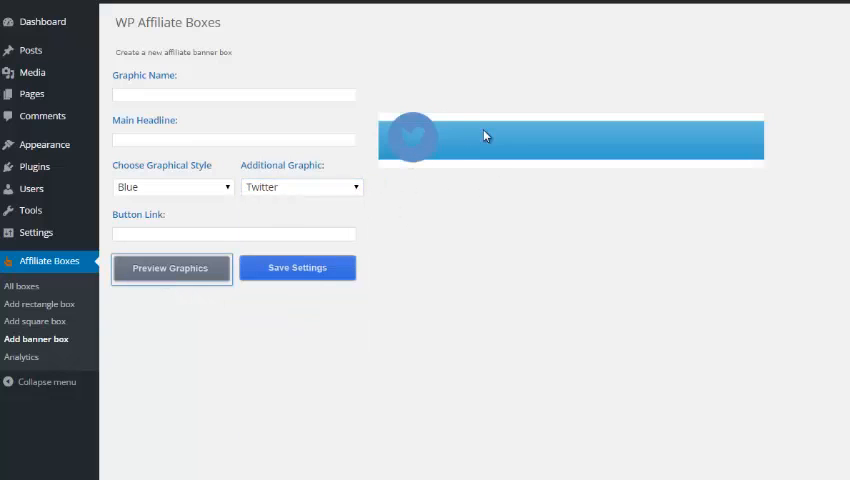
# Switch the banner style to Grey, then view the published post with its camera box.
pyautogui.click(172, 188)
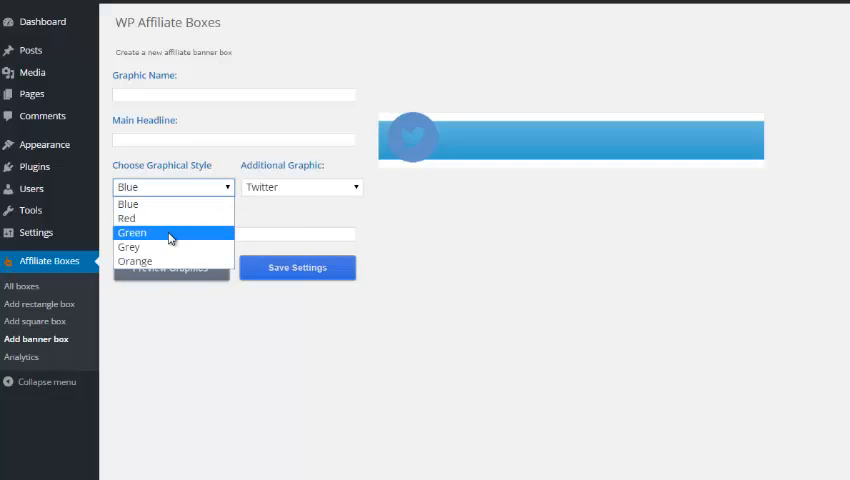
pyautogui.click(128, 246)
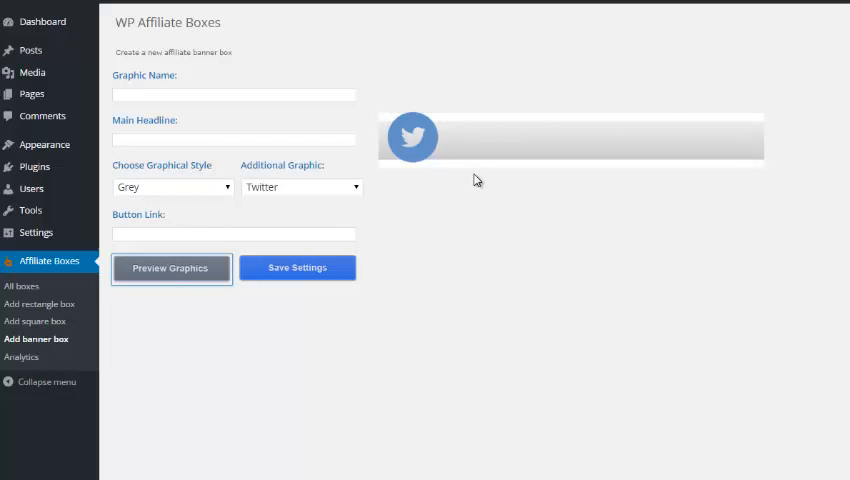
pyautogui.click(170, 268)
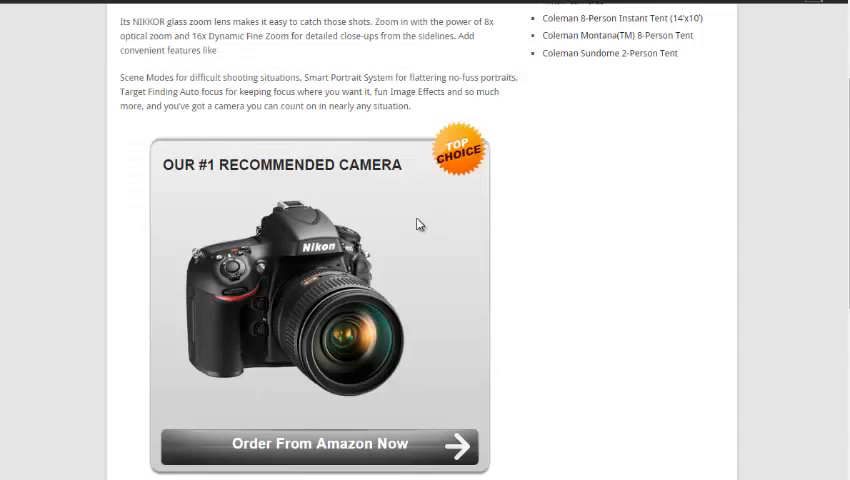
pyautogui.moveTo(308, 376)
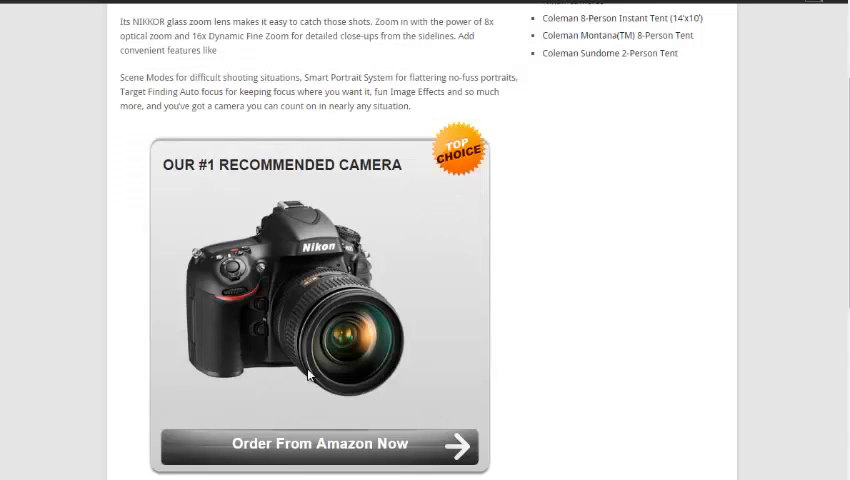